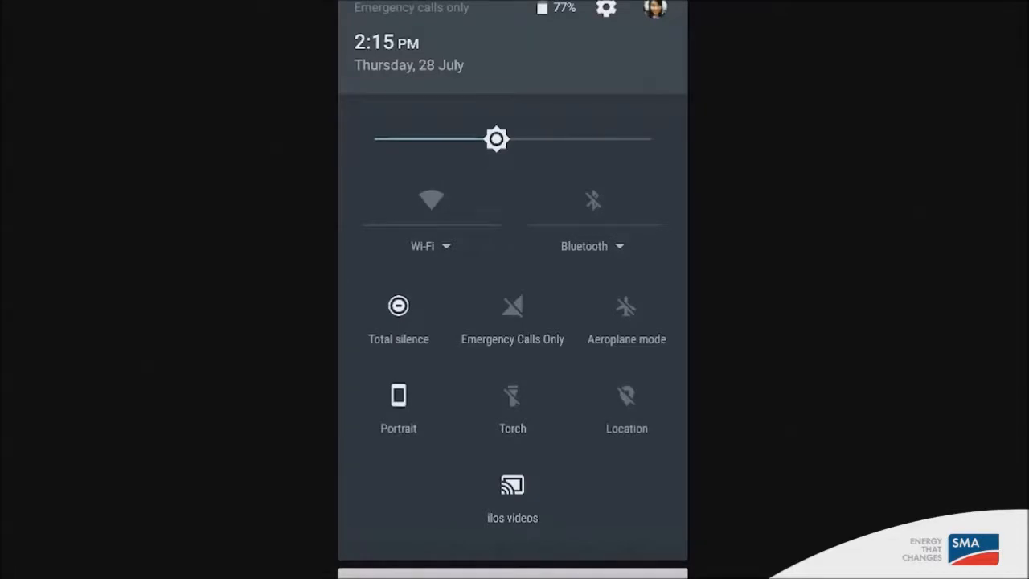
pyautogui.click(431, 246)
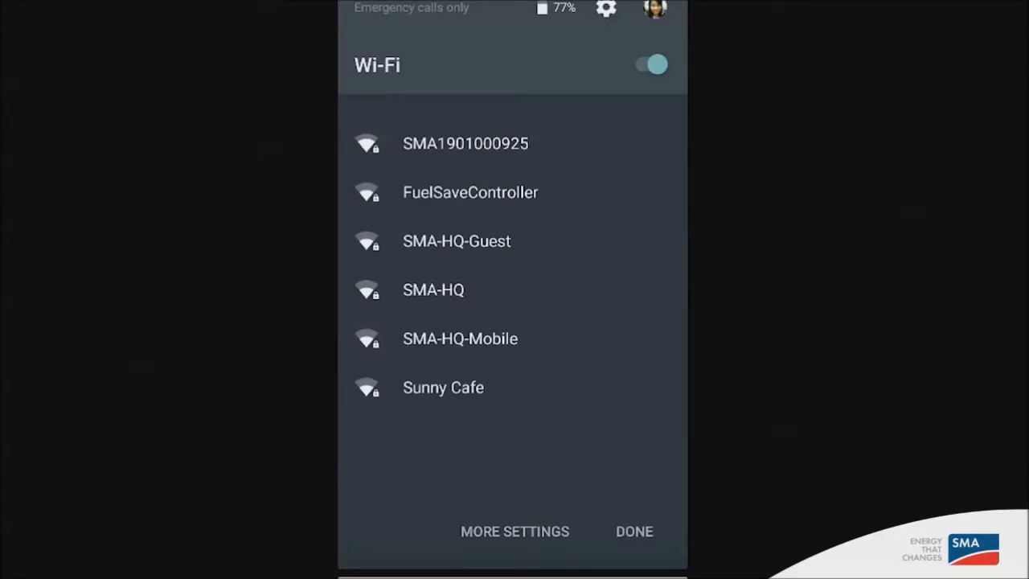
pyautogui.click(464, 143)
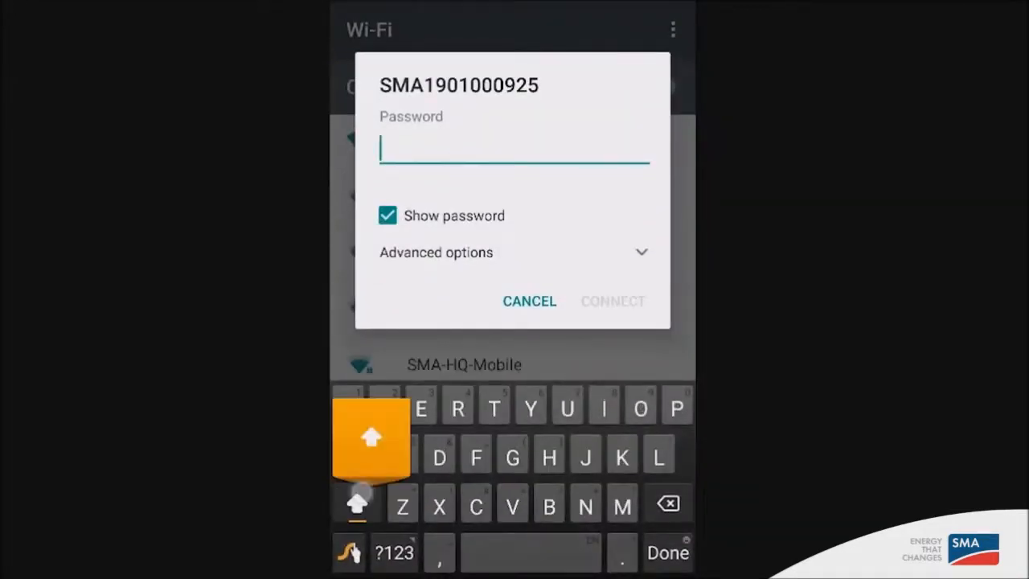
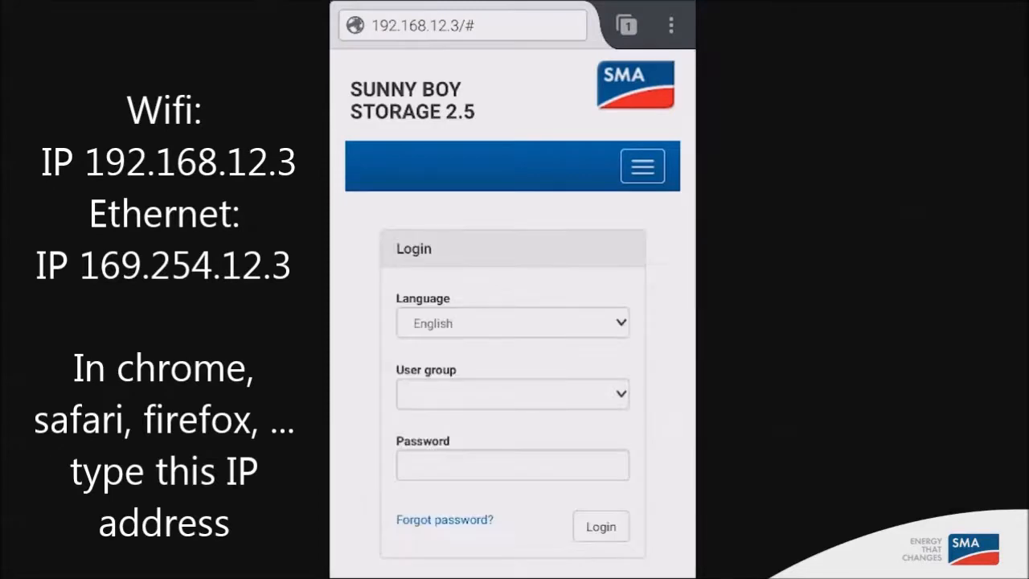
# - Log in as Installer after entering and repeating a new installer password
pyautogui.click(512, 394)
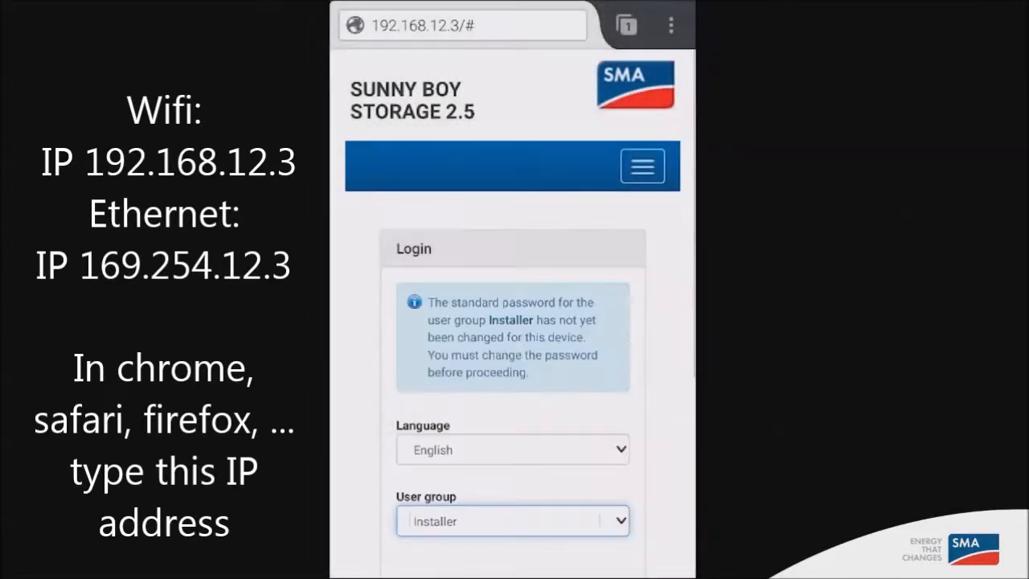
pyautogui.scroll(-3)
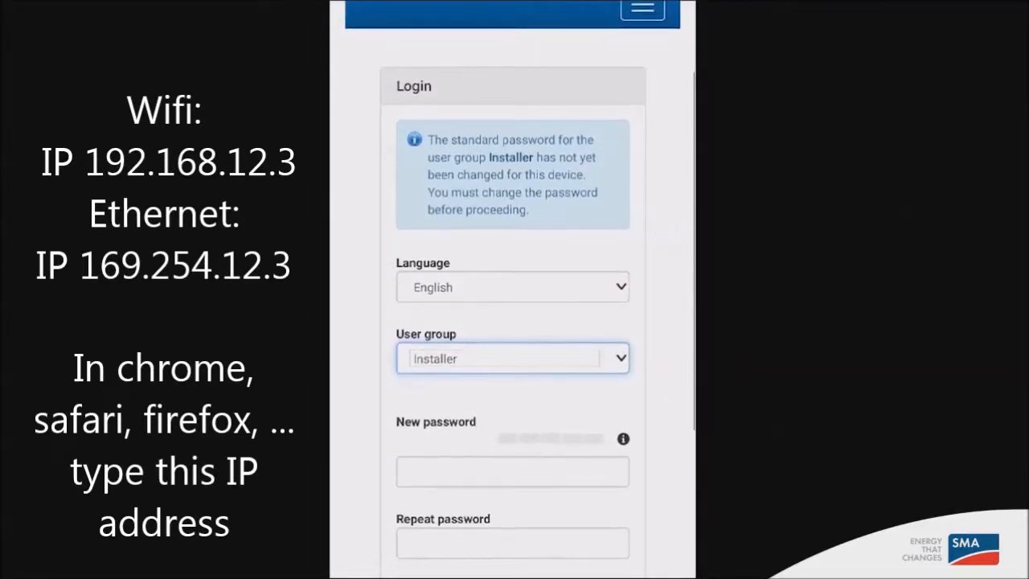
pyautogui.scroll(-3)
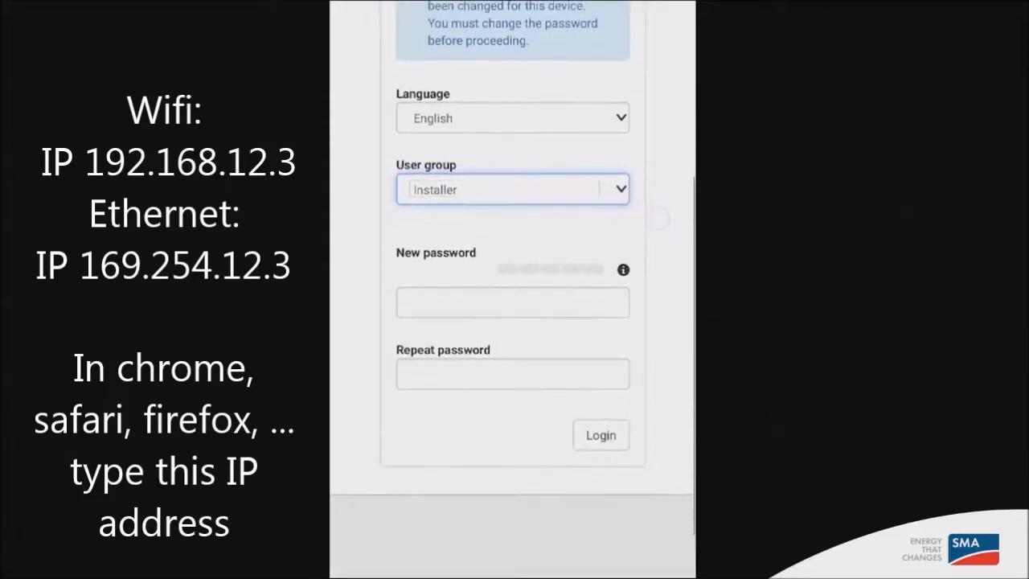
pyautogui.click(512, 302)
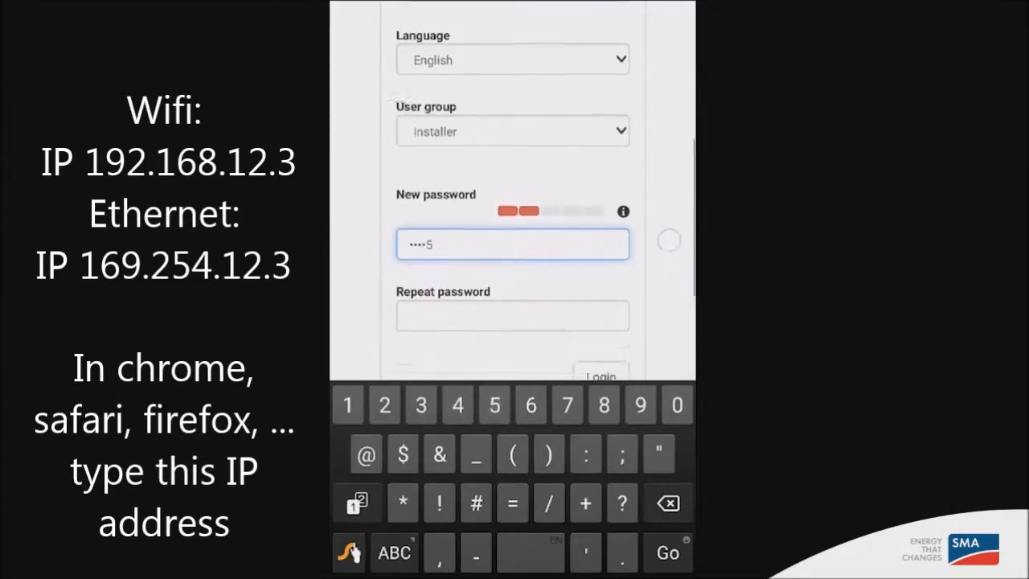
pyautogui.scroll(-3)
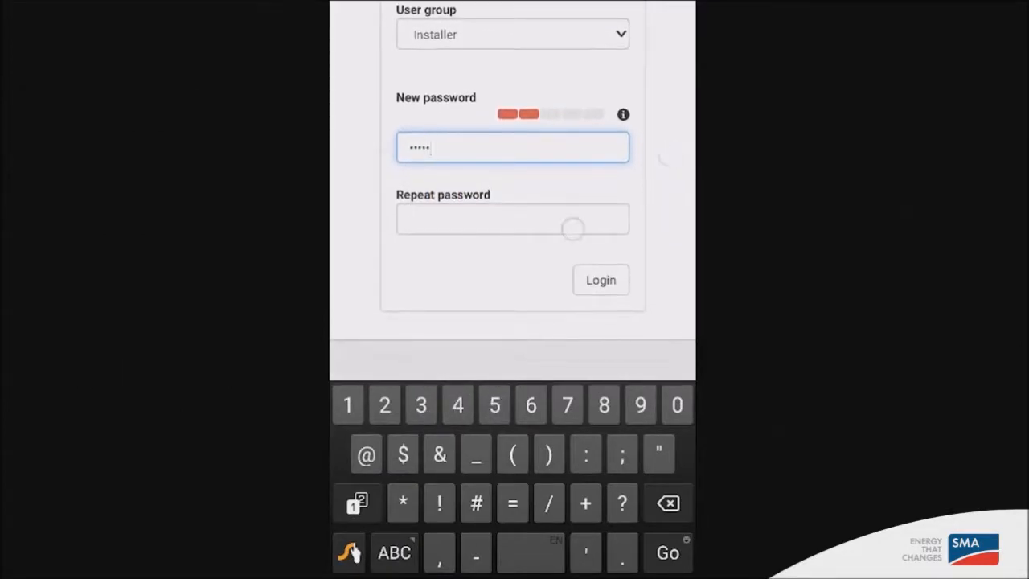
pyautogui.click(420, 404)
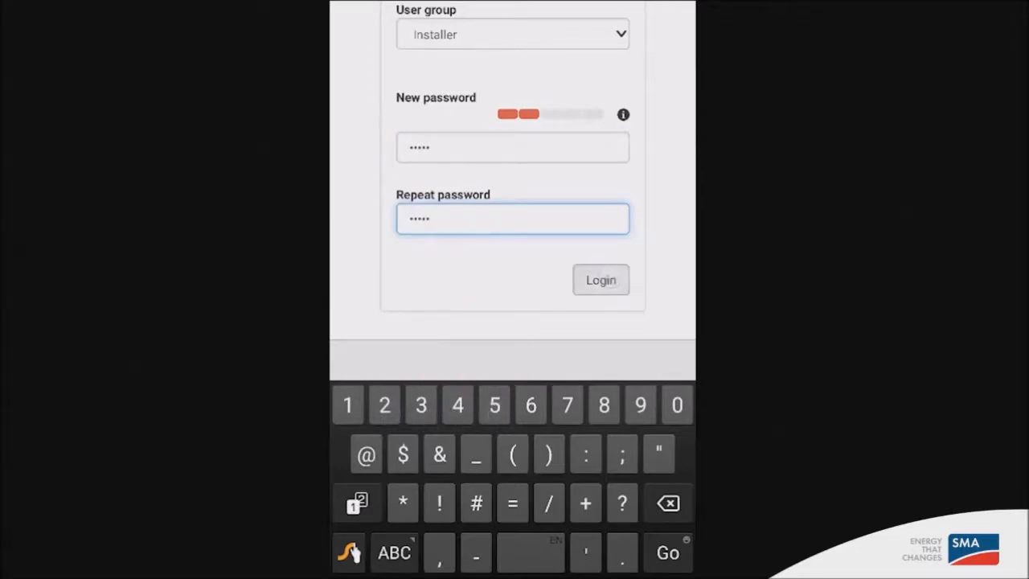
pyautogui.click(600, 280)
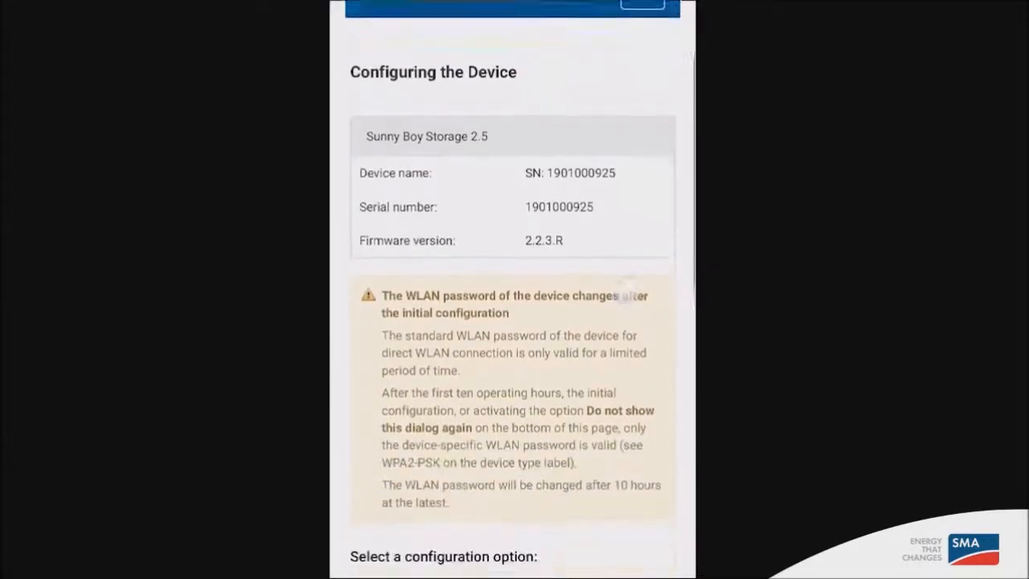
# - Choose 'Configuration with installation assistant' from the configuration options
pyautogui.scroll(-3)
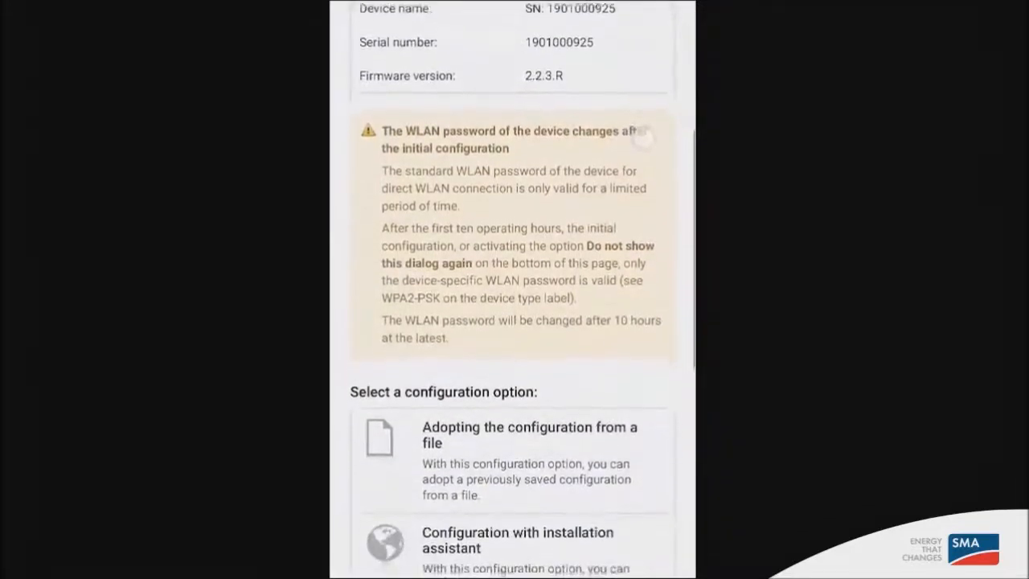
pyautogui.scroll(-3)
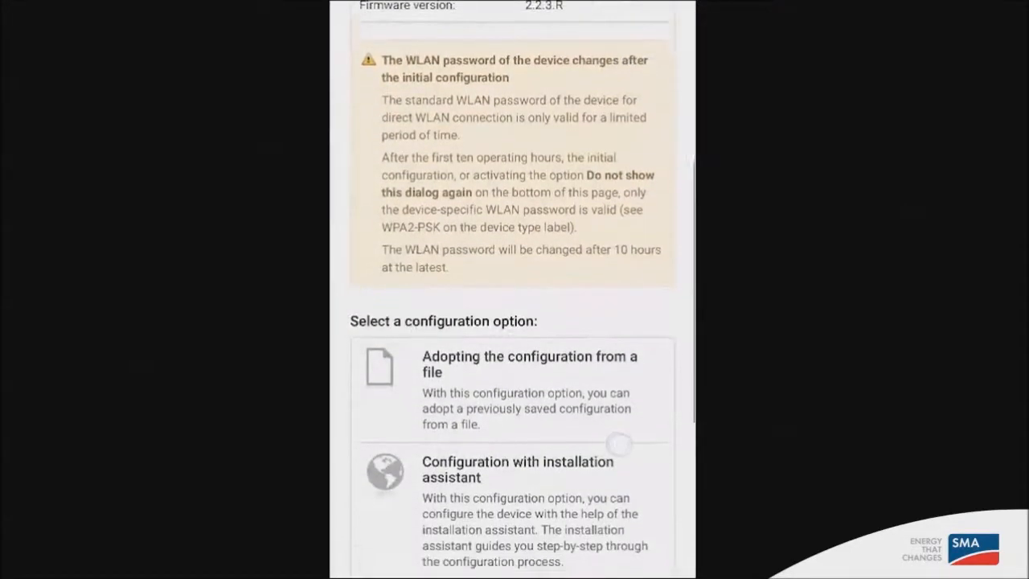
pyautogui.scroll(-3)
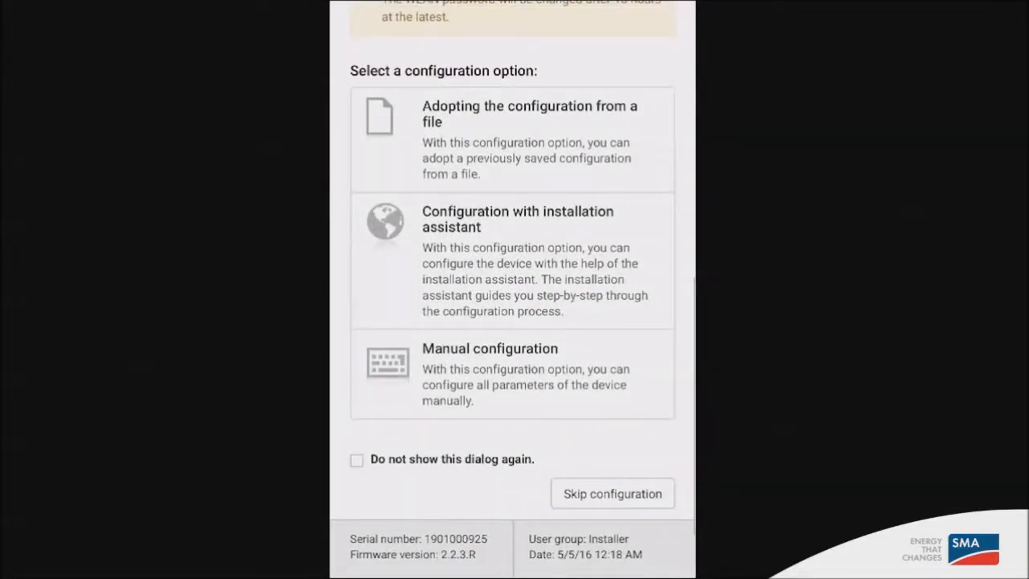
pyautogui.click(612, 494)
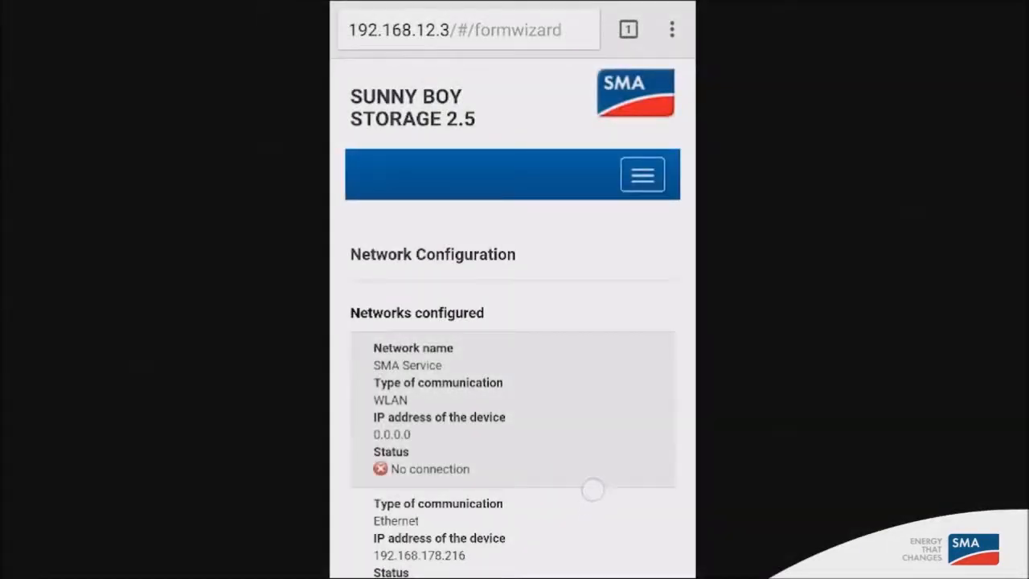
# - Activate WLAN and open the SMA Service network's connection settings
pyautogui.scroll(-3)
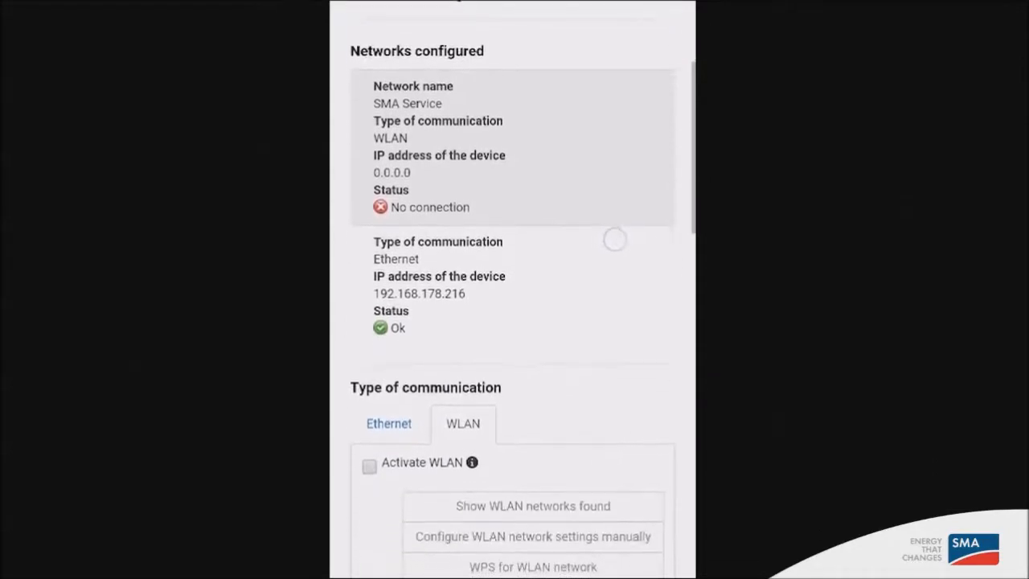
pyautogui.click(369, 463)
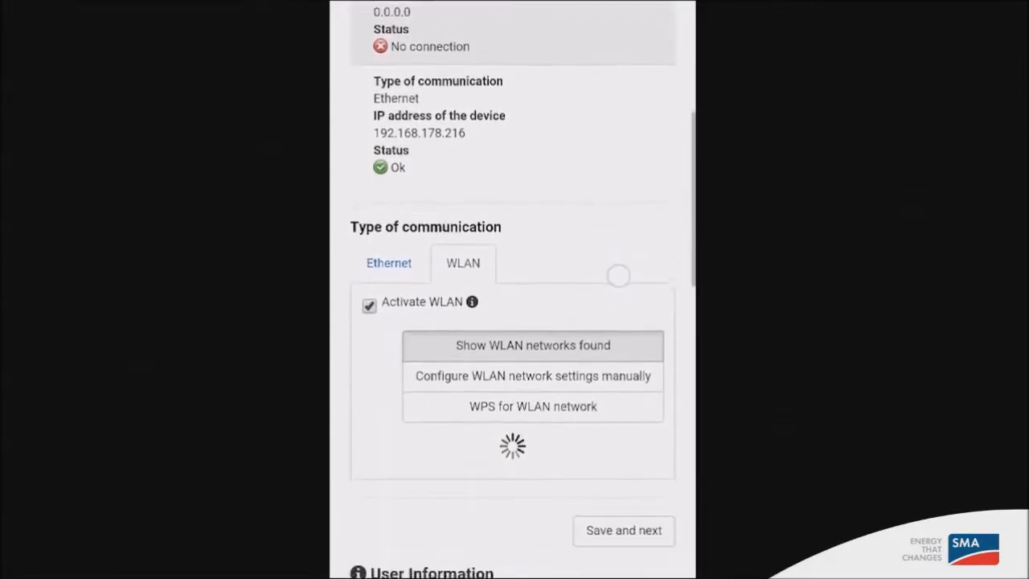
pyautogui.scroll(-3)
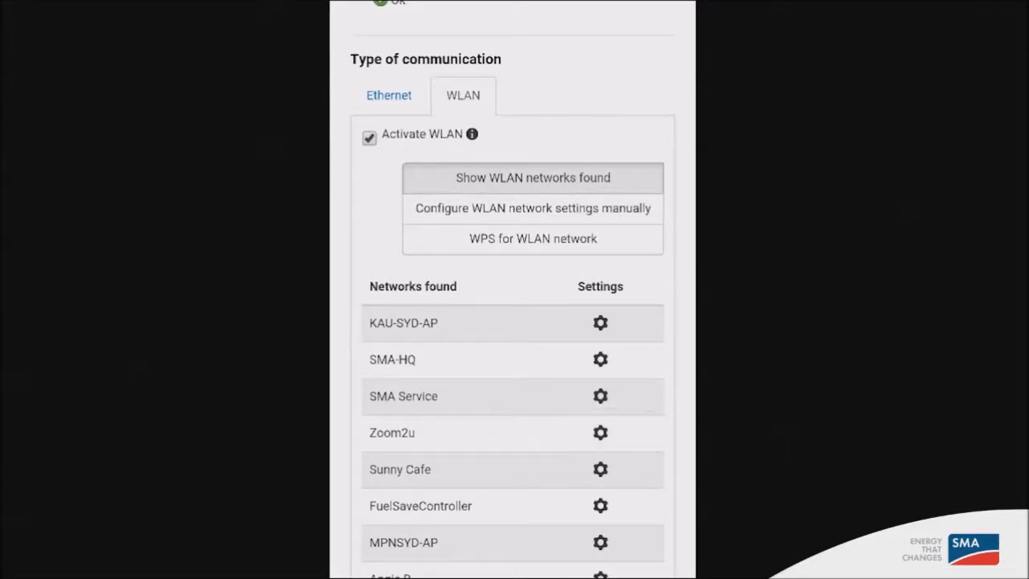
pyautogui.click(599, 397)
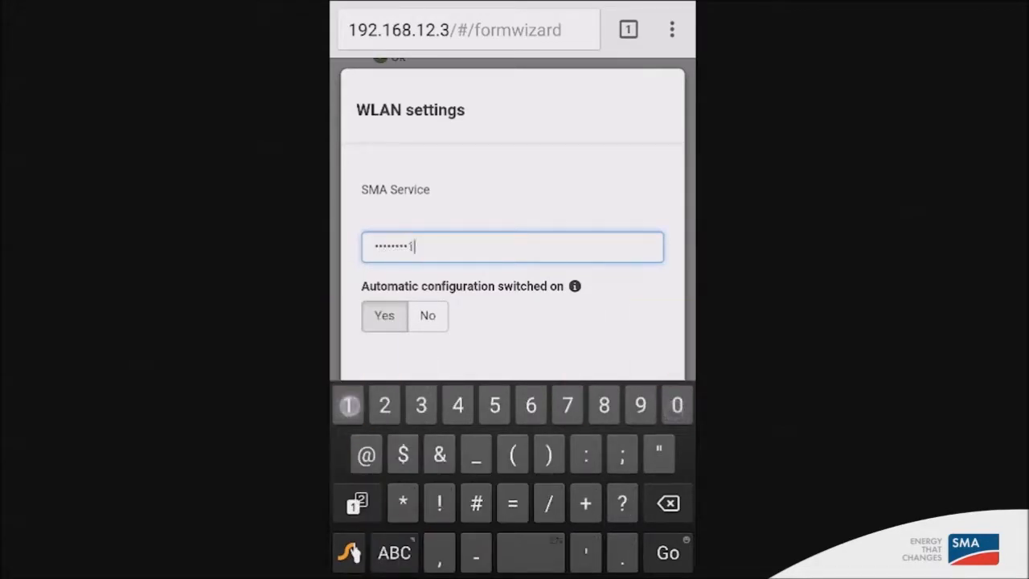
# - Connect the inverter to SMA Service and save the network configuration
pyautogui.scroll(-3)
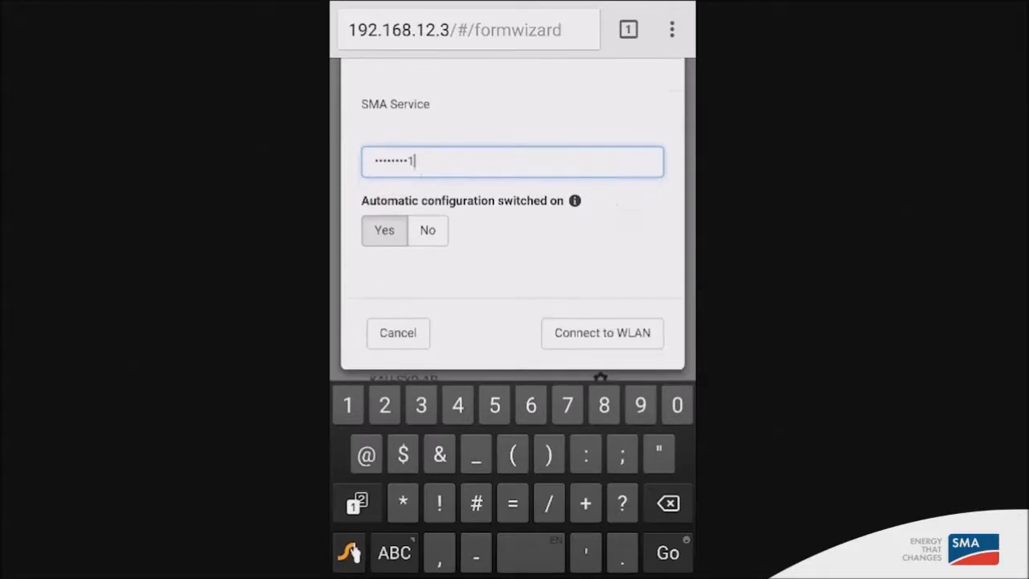
pyautogui.click(602, 333)
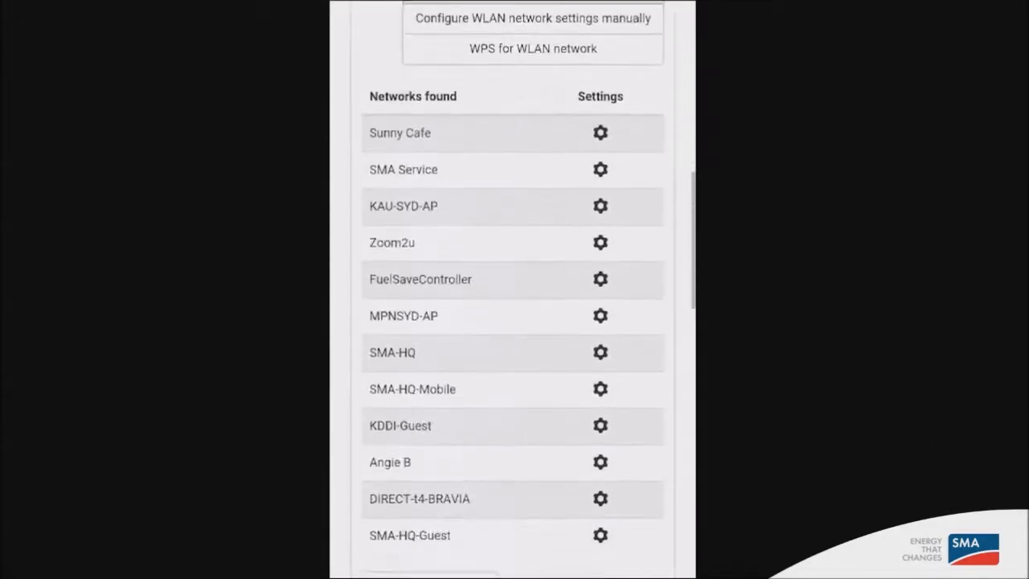
pyautogui.scroll(-3)
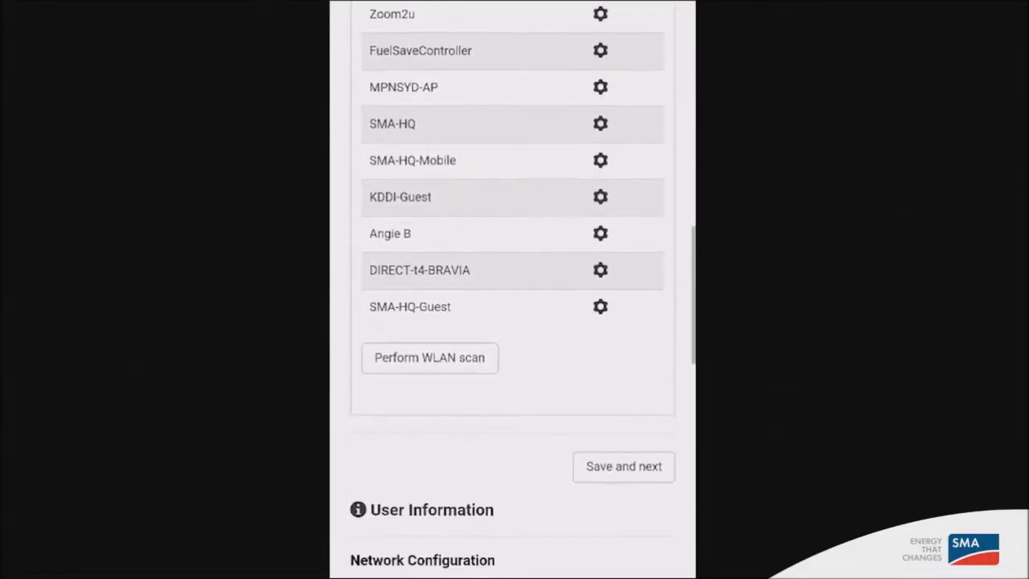
pyautogui.click(623, 467)
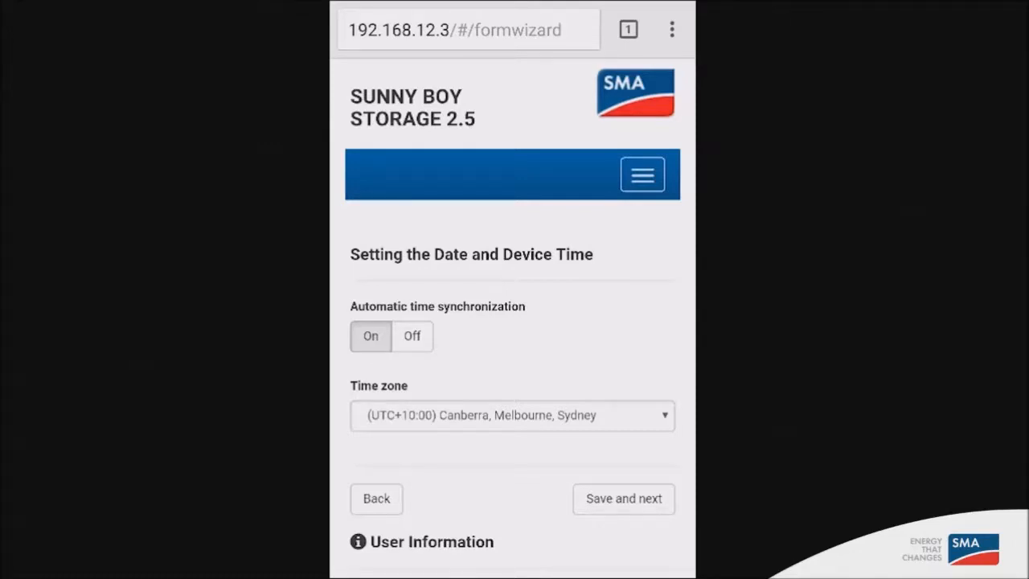
# - Save the date and time settings and keep the current country standard
pyautogui.click(623, 499)
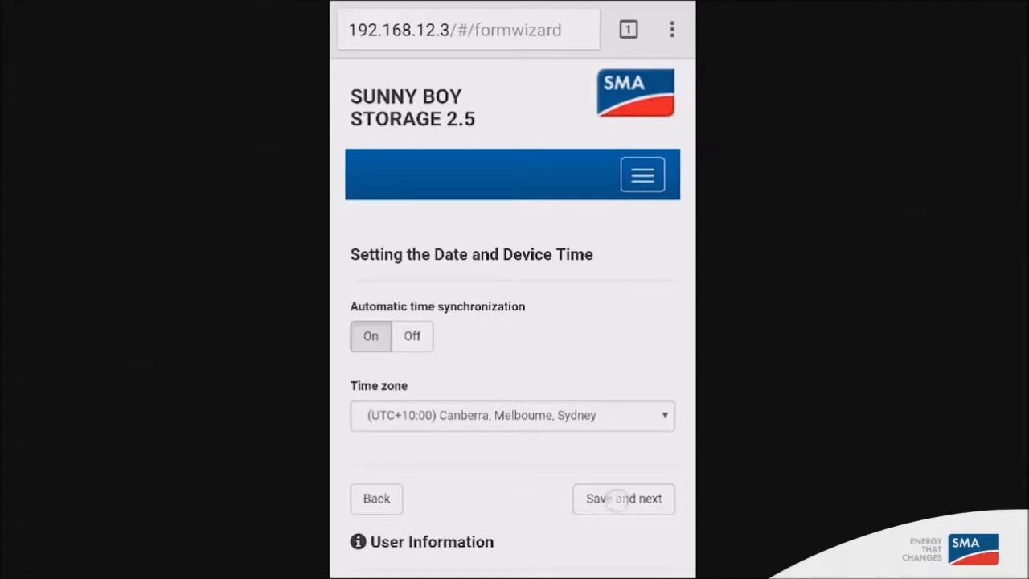
pyautogui.click(624, 500)
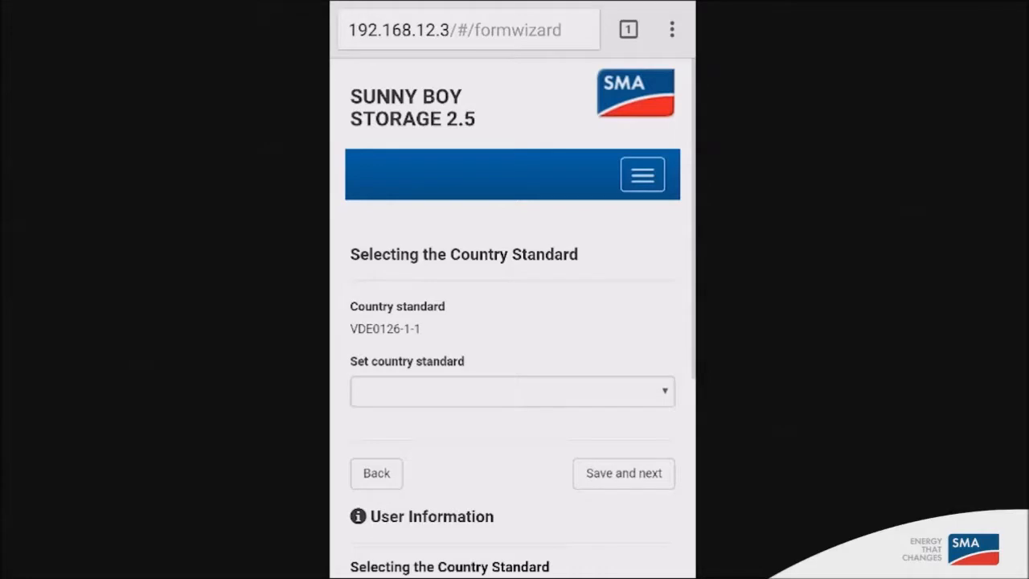
pyautogui.click(624, 473)
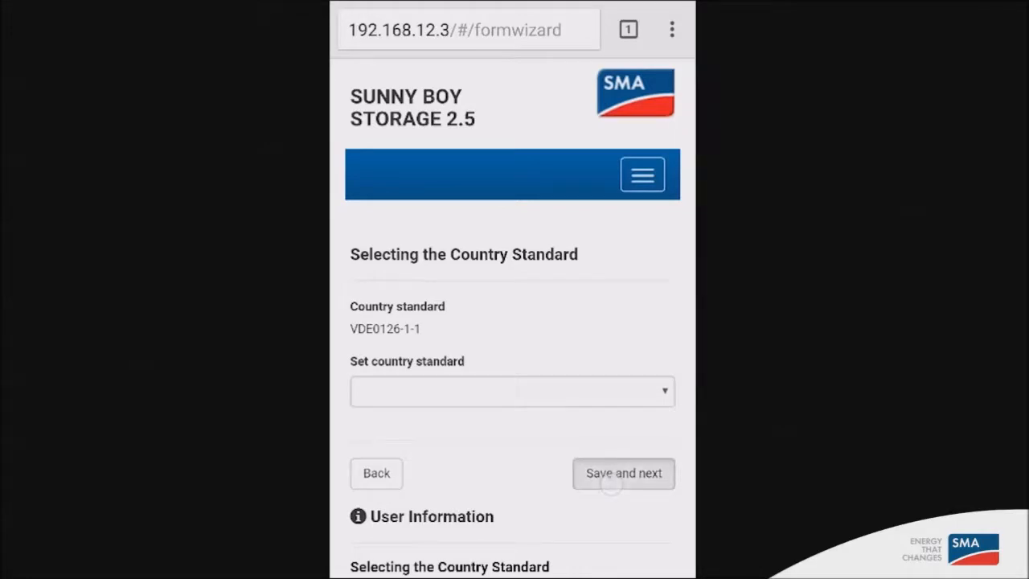
# - Save the Speedwire energy meter settings and continue to system control
pyautogui.click(623, 474)
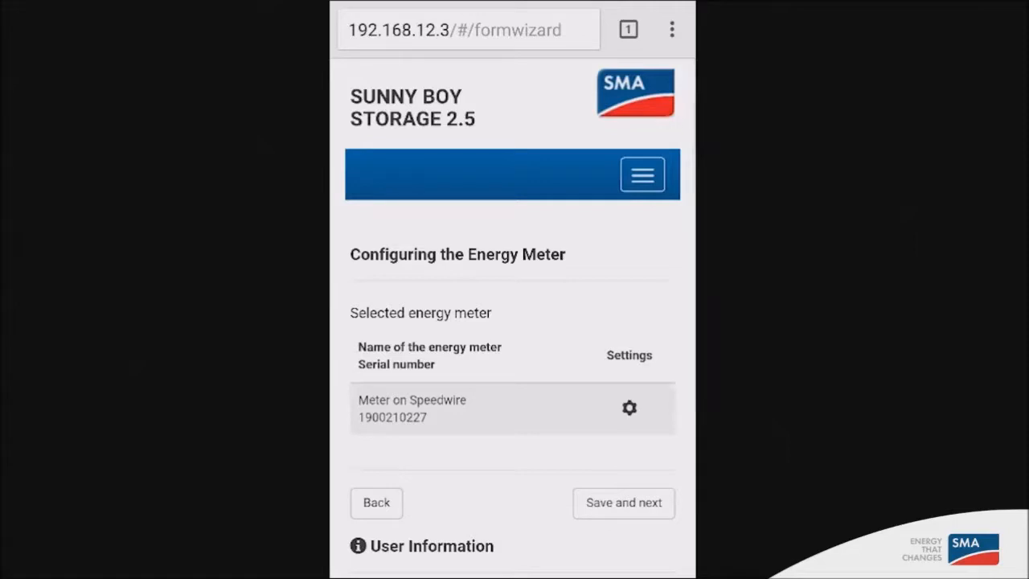
pyautogui.click(629, 408)
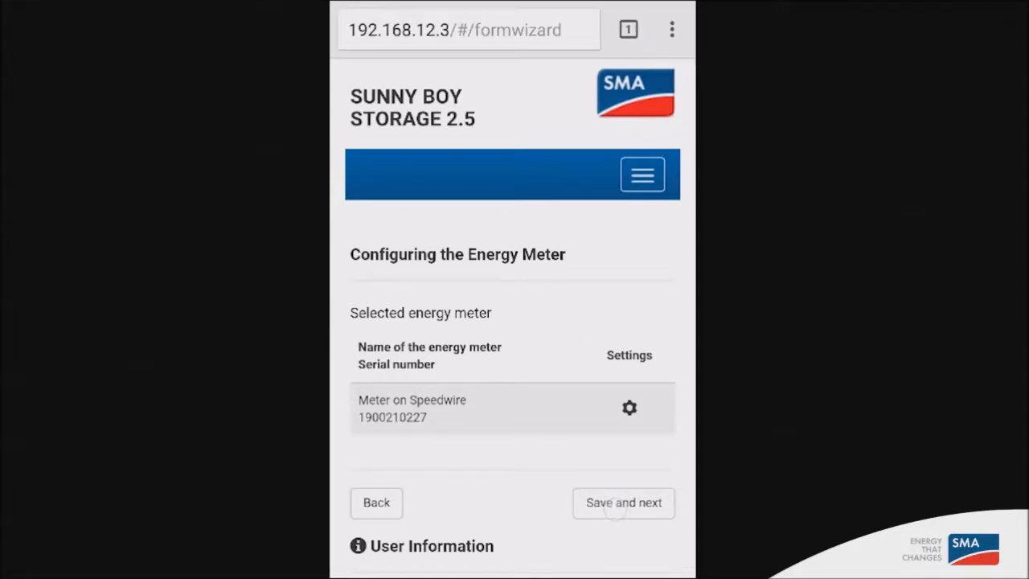
pyautogui.click(623, 503)
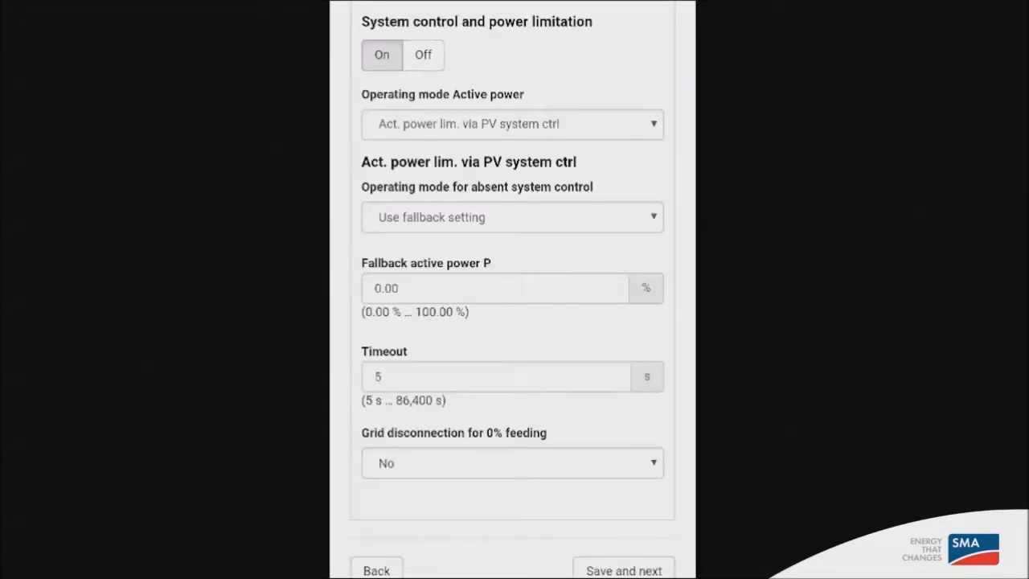
# - Keep grid disconnection for 0% feeding at No, then save battery settings to reach Summary
pyautogui.click(512, 463)
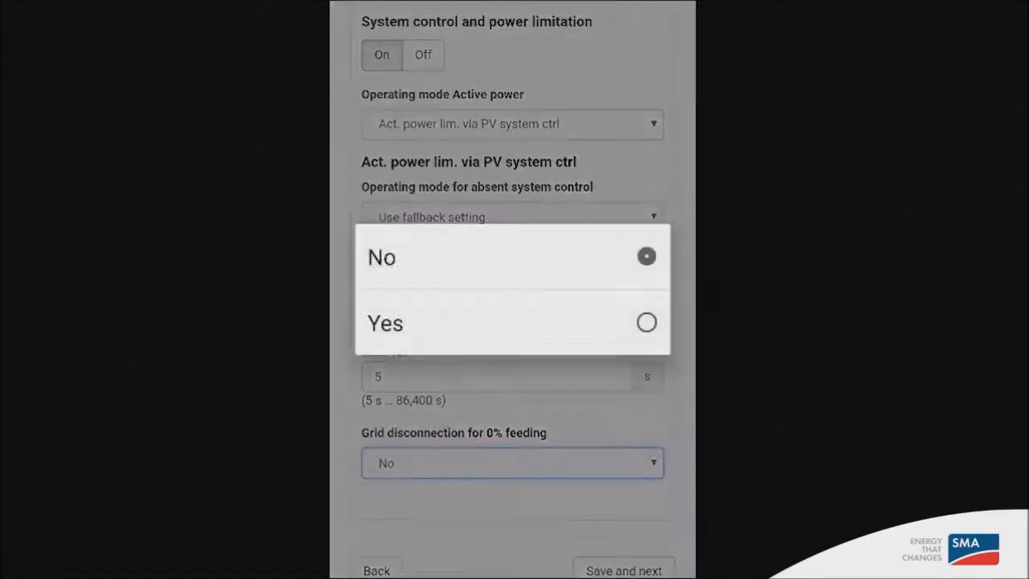
pyautogui.click(645, 256)
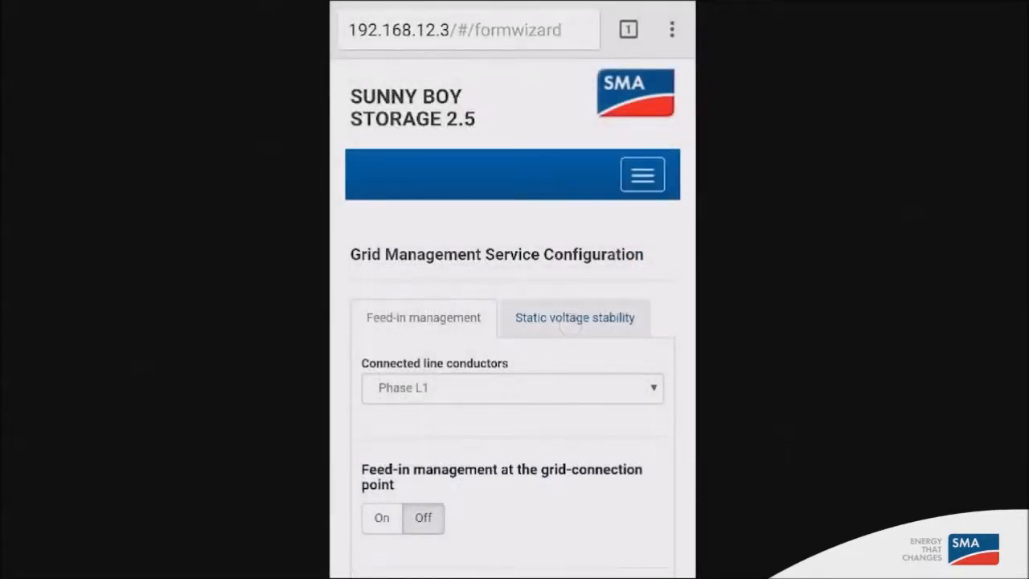
pyautogui.click(575, 317)
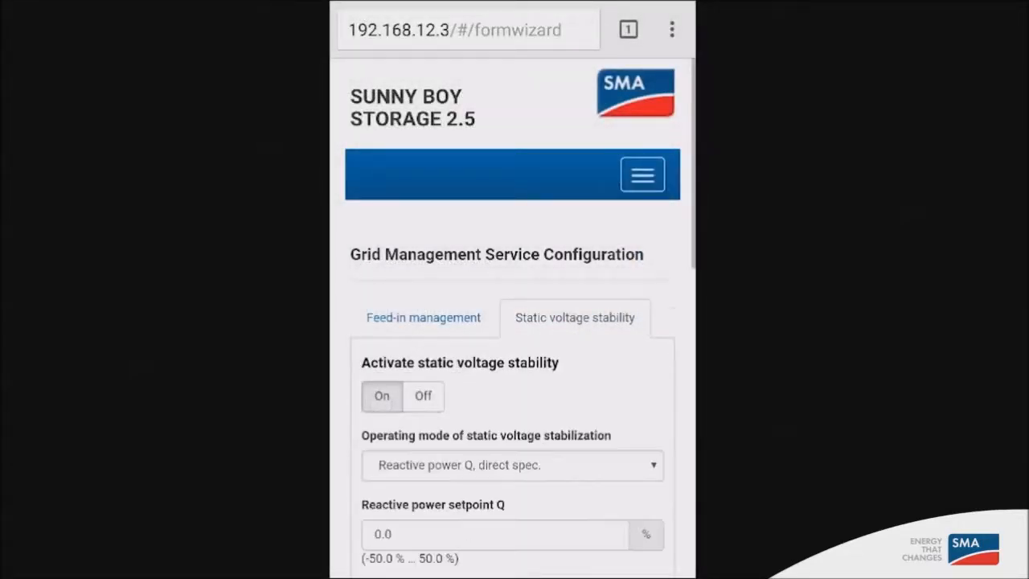
pyautogui.scroll(-3)
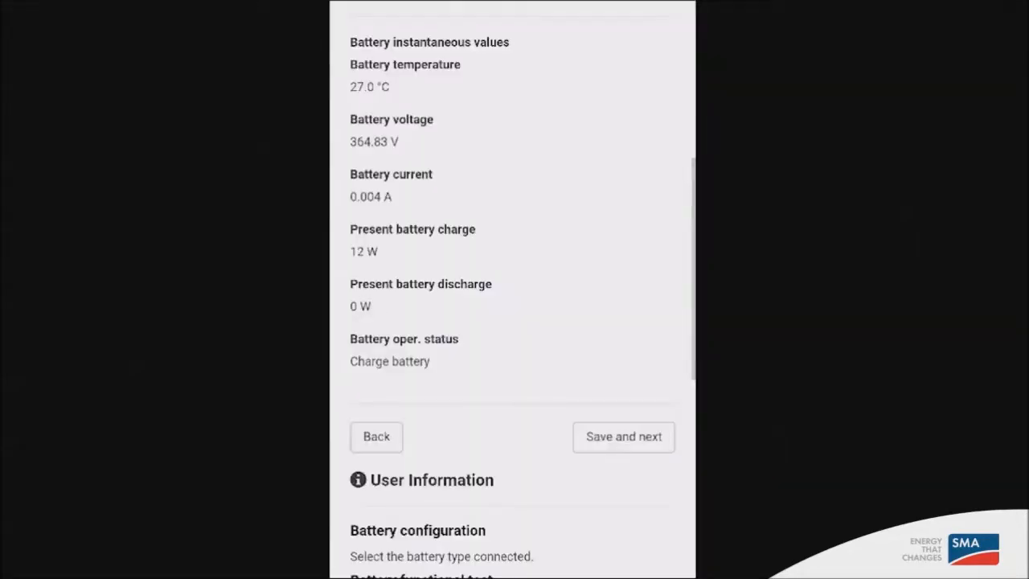
pyautogui.click(624, 436)
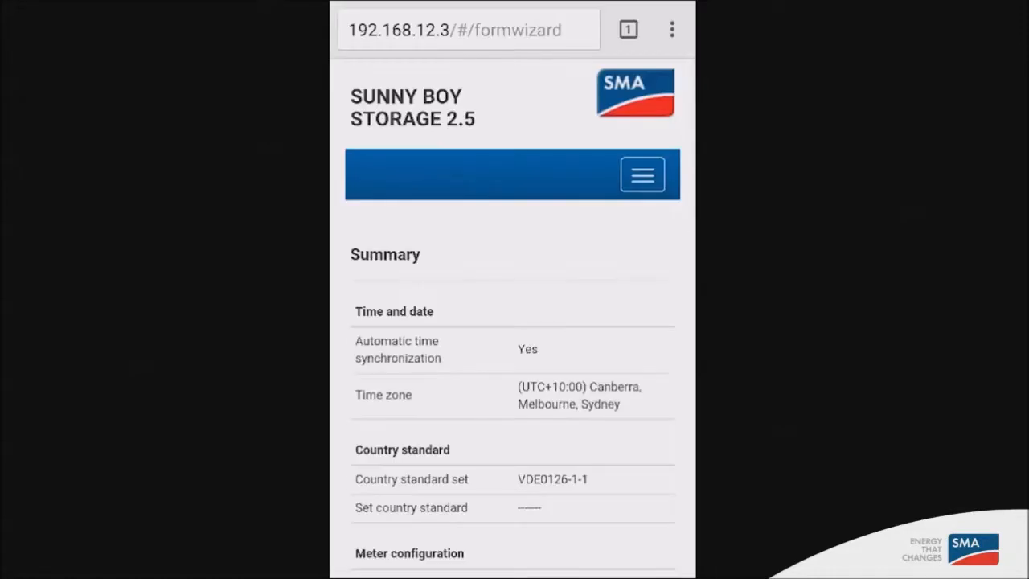
# - Scroll through the installation assistant's Summary page
pyautogui.scroll(-3)
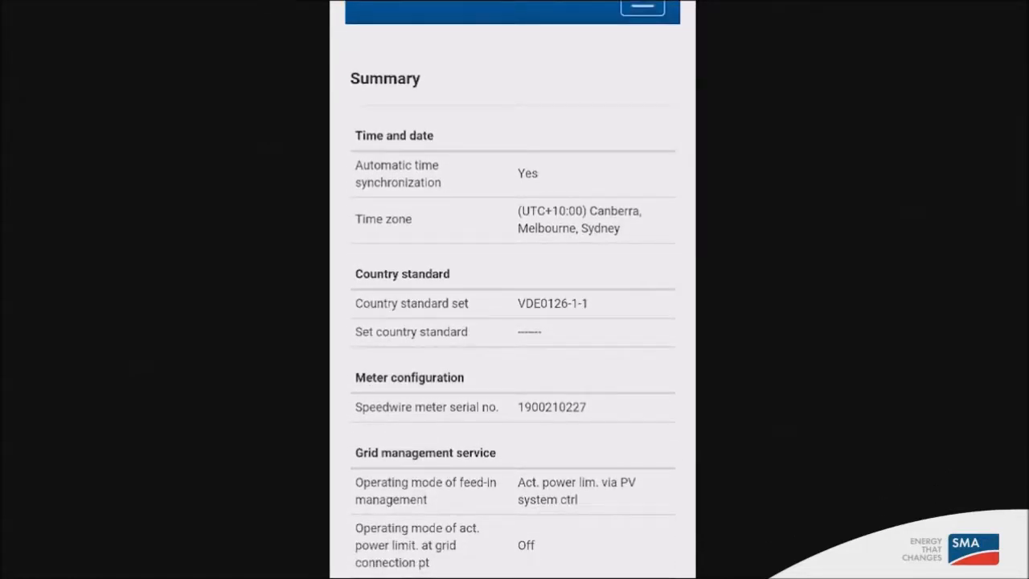
pyautogui.scroll(-3)
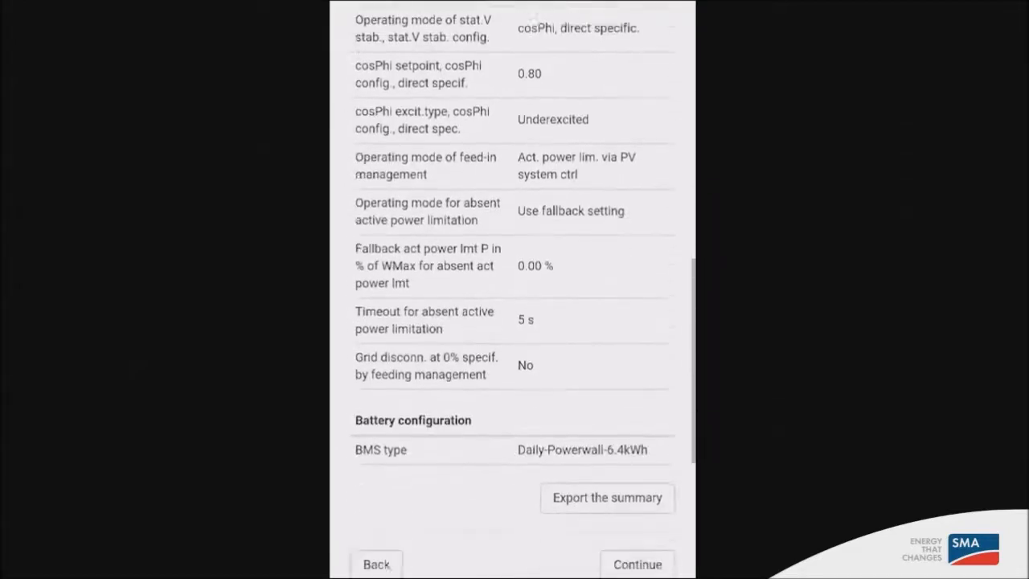
pyautogui.scroll(-3)
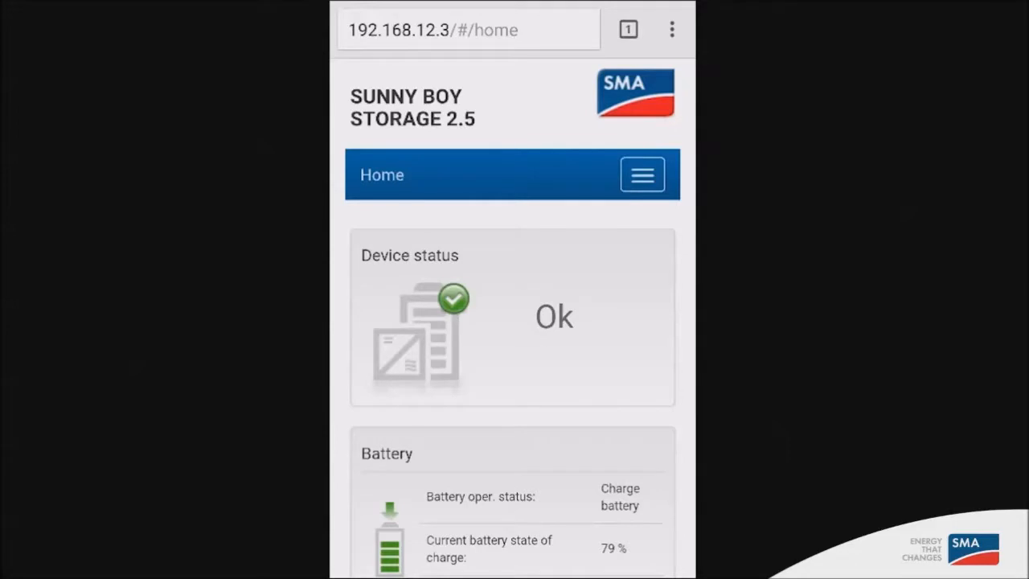
# - Open Device Configuration and view the Speedwire energy meter's options
pyautogui.click(642, 175)
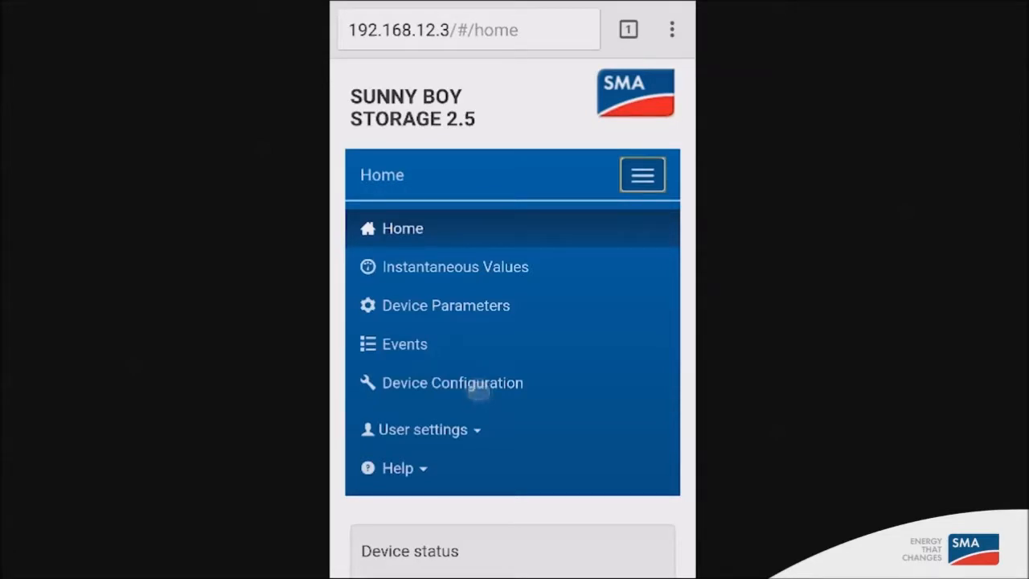
pyautogui.click(452, 382)
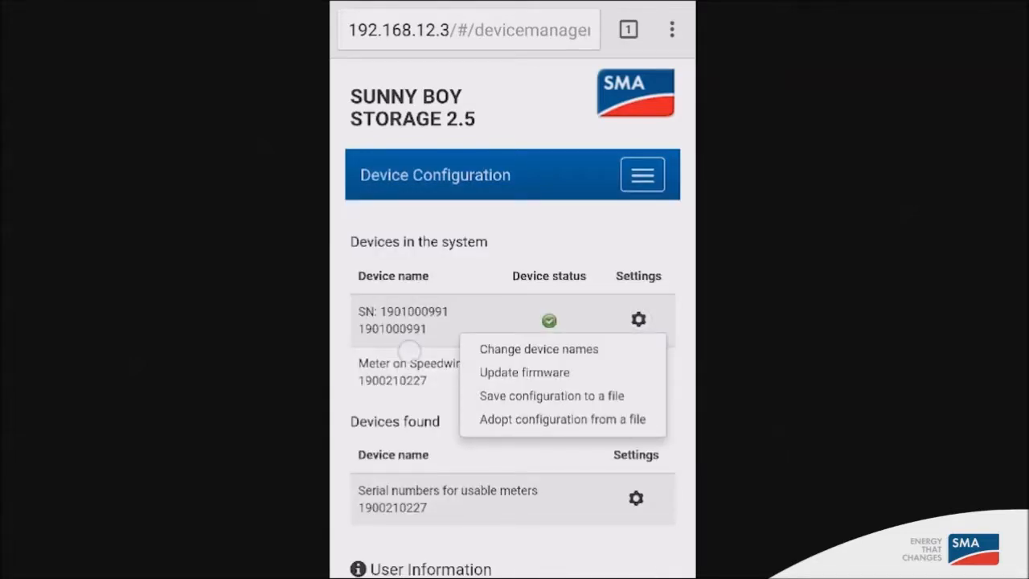
pyautogui.click(636, 375)
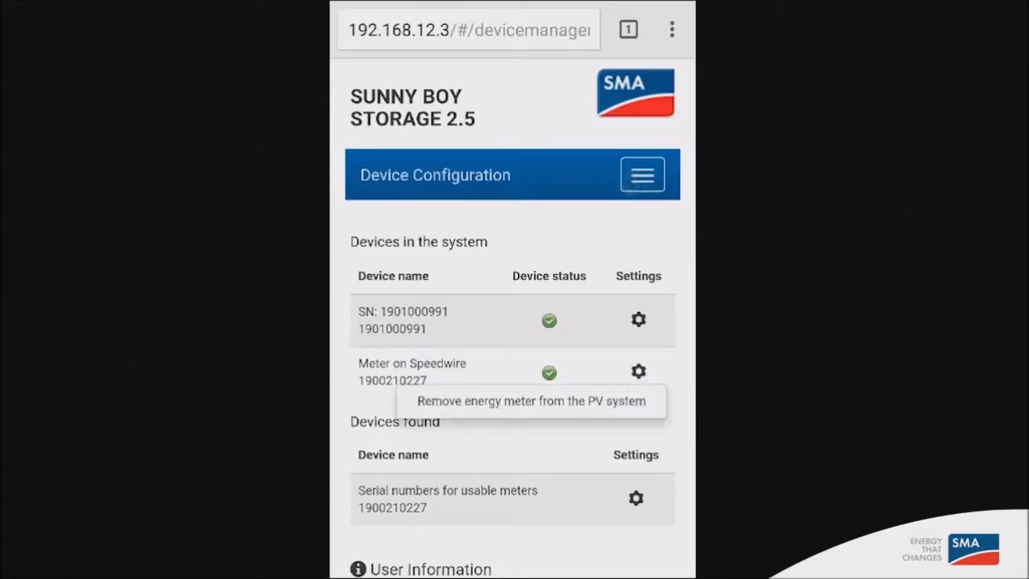
pyautogui.click(642, 175)
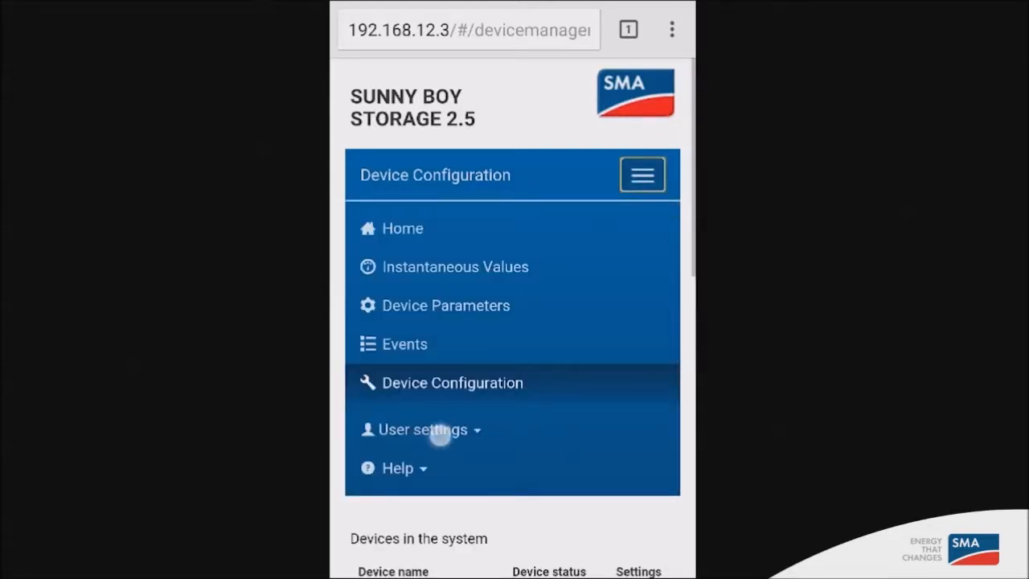
# - Expand User settings in the menu, then go back to Home
pyautogui.click(422, 429)
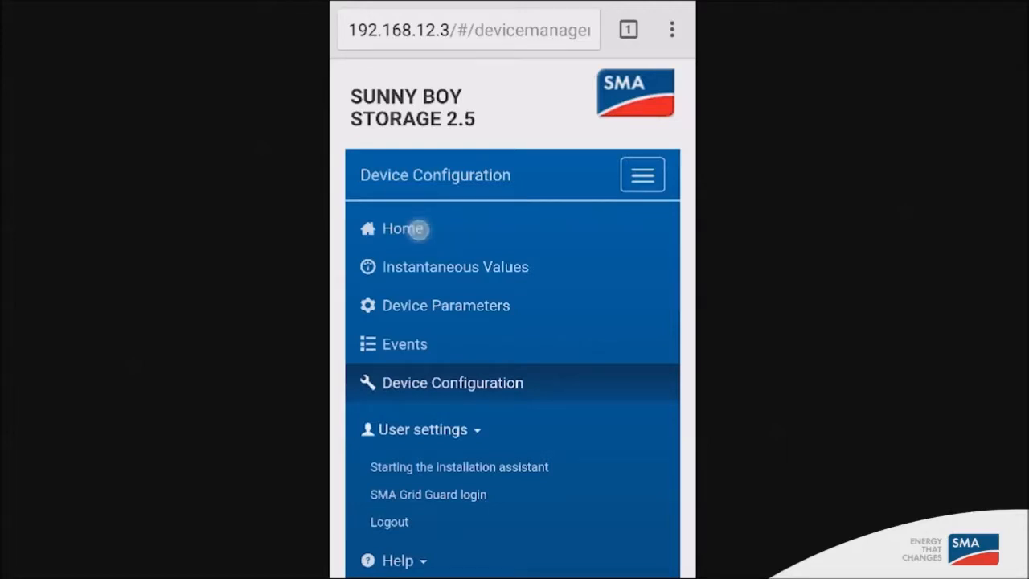
pyautogui.click(401, 228)
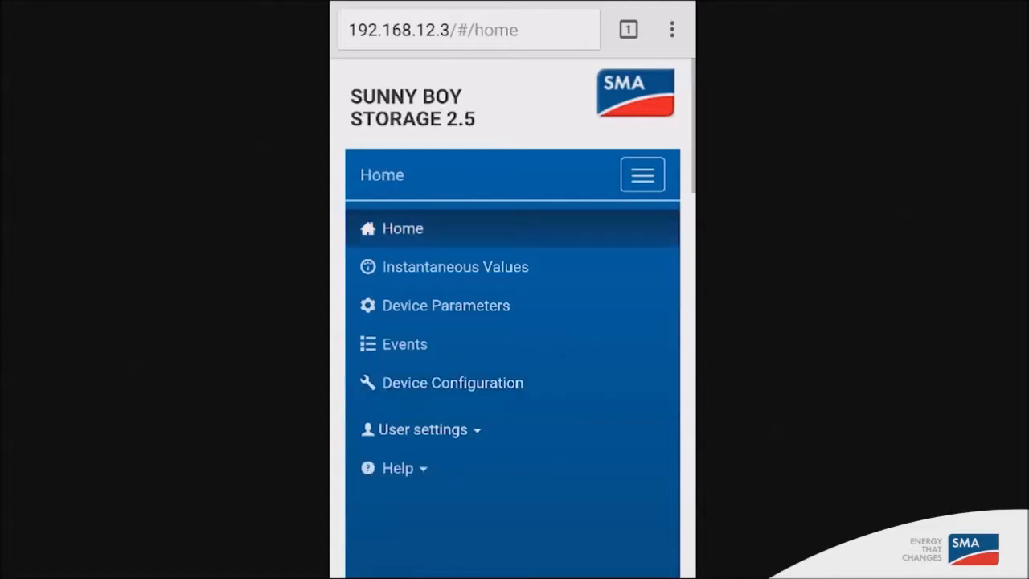